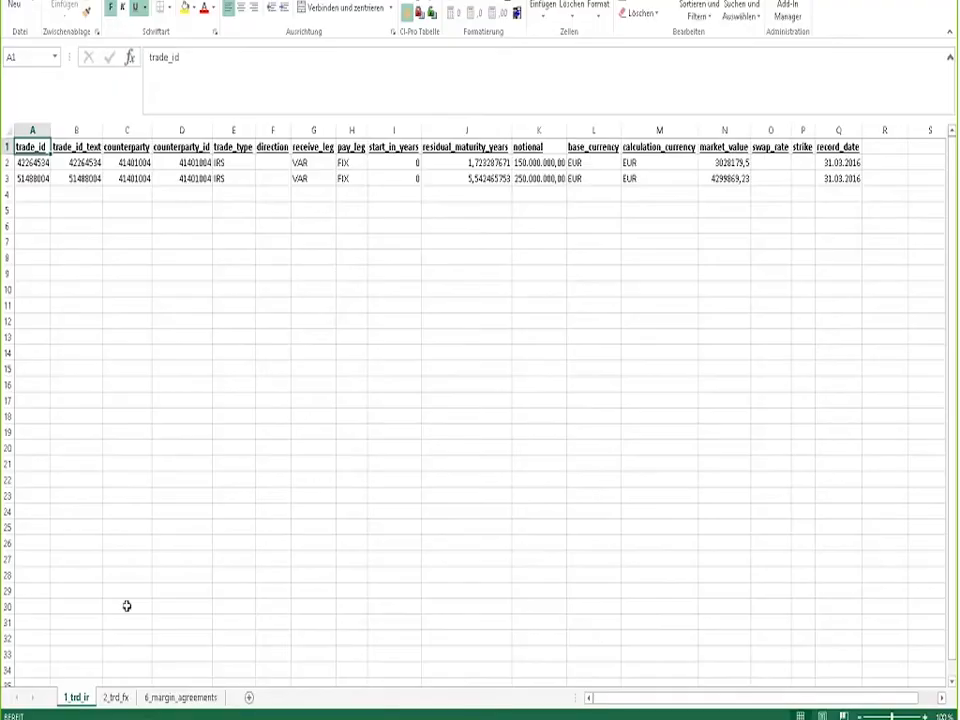
mouse_move(108, 596)
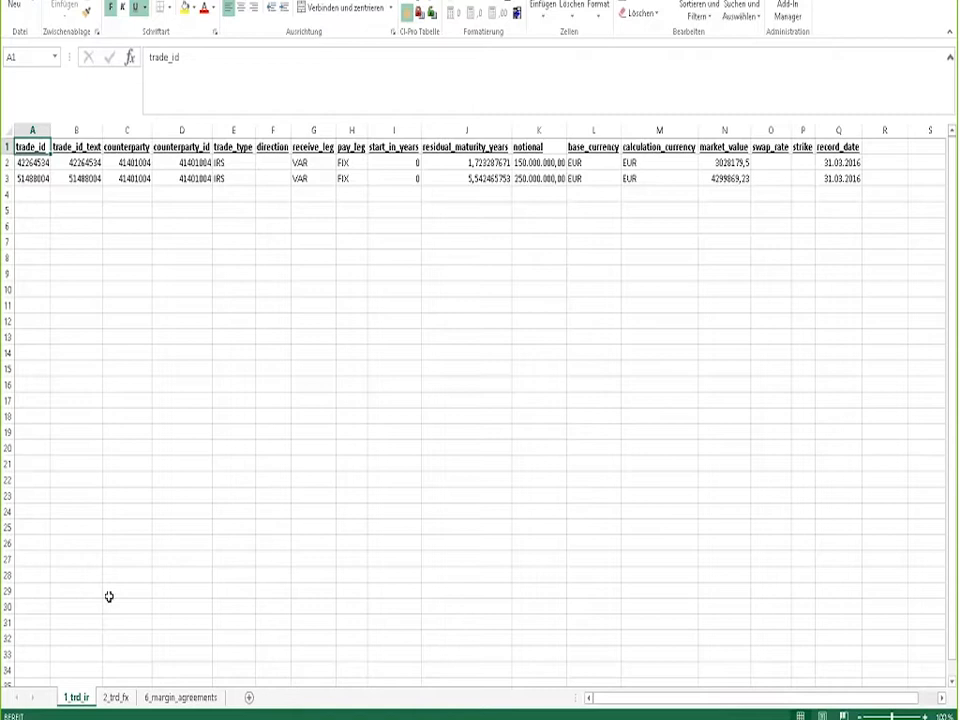
mouse_move(124, 596)
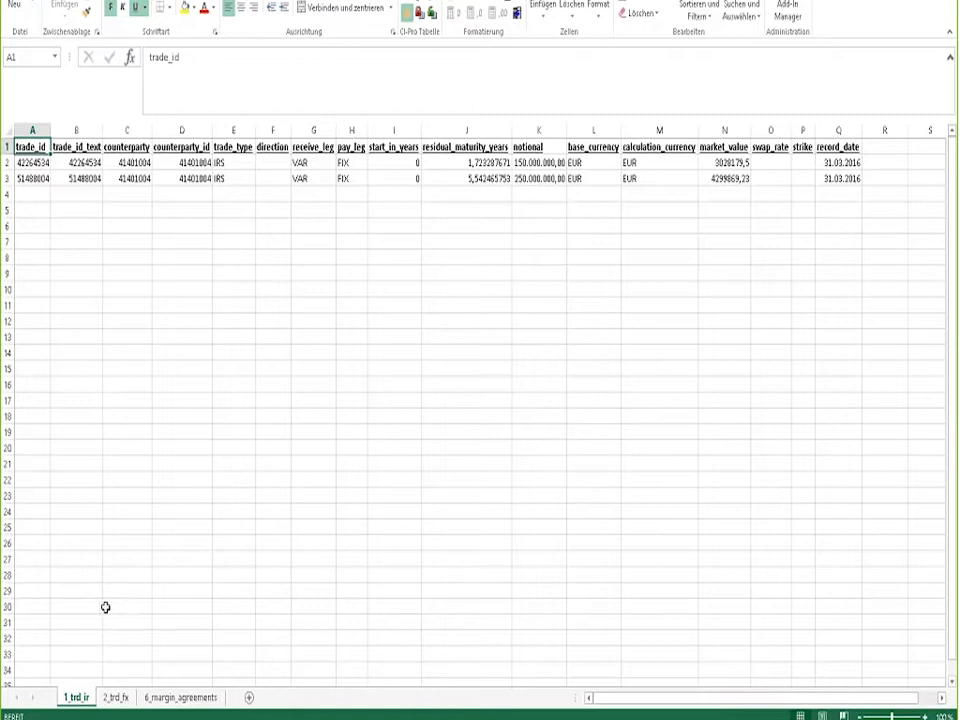
mouse_move(114, 624)
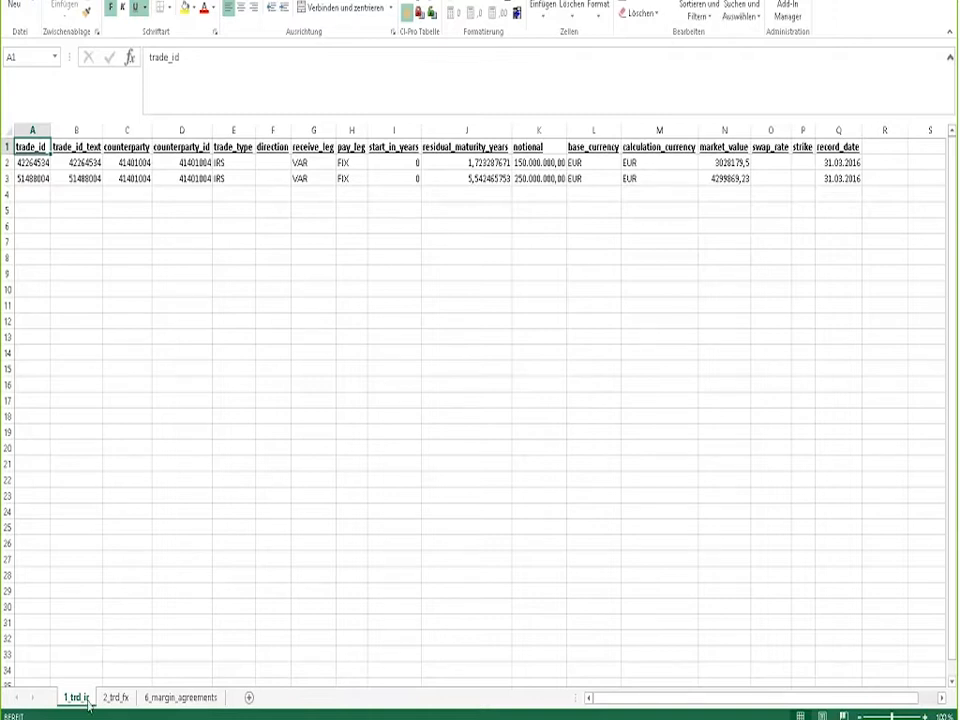
Review the FX trades sheet, then the empty margin agreements sheet
click(116, 696)
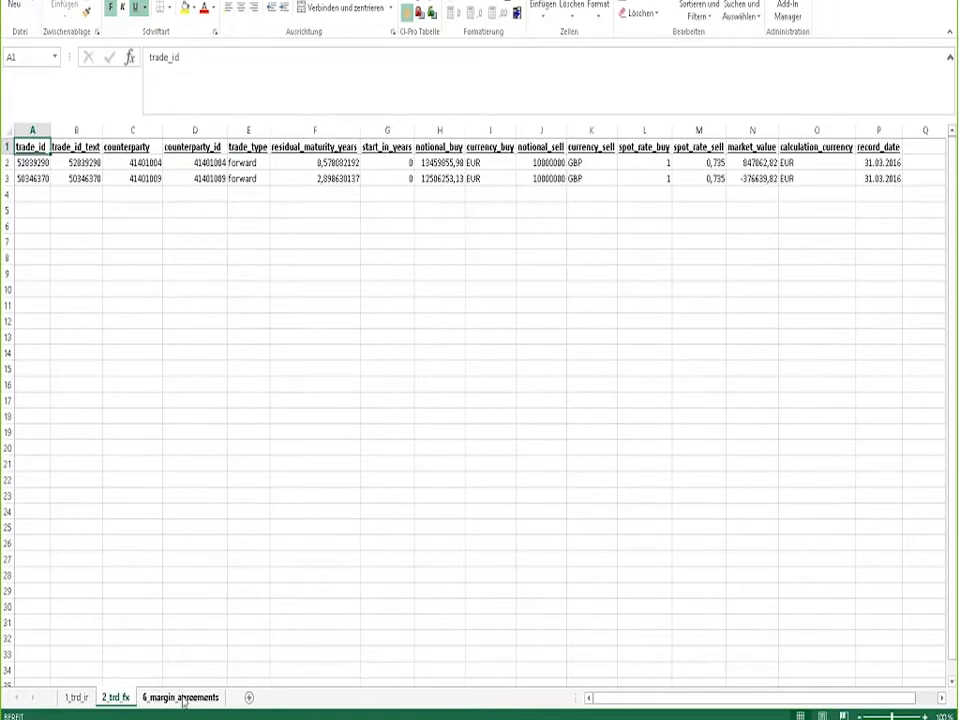
click(180, 696)
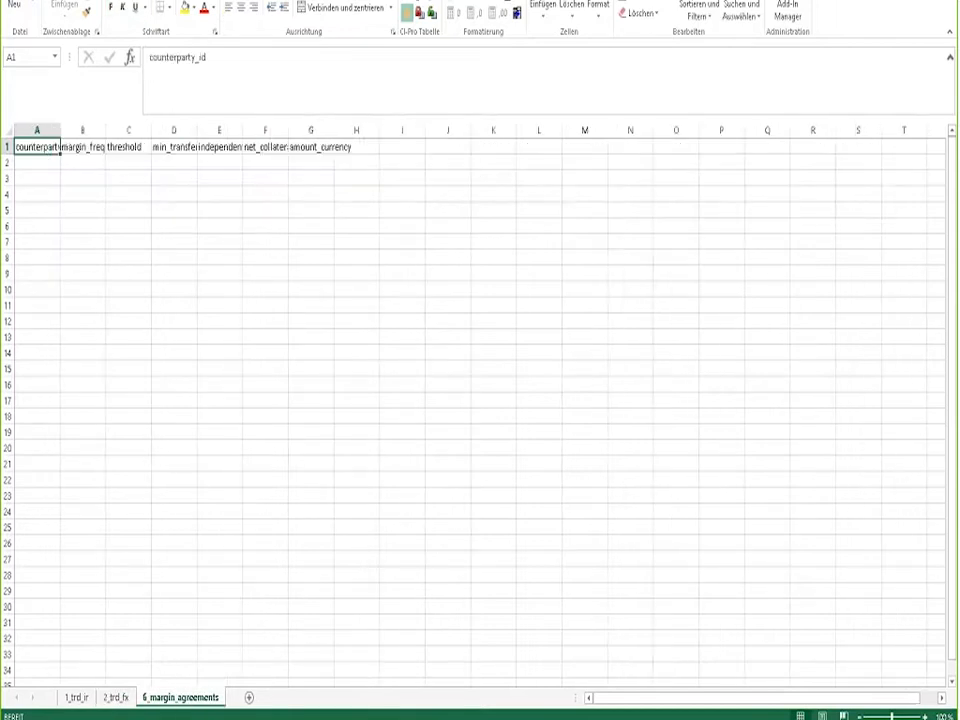
mouse_move(188, 524)
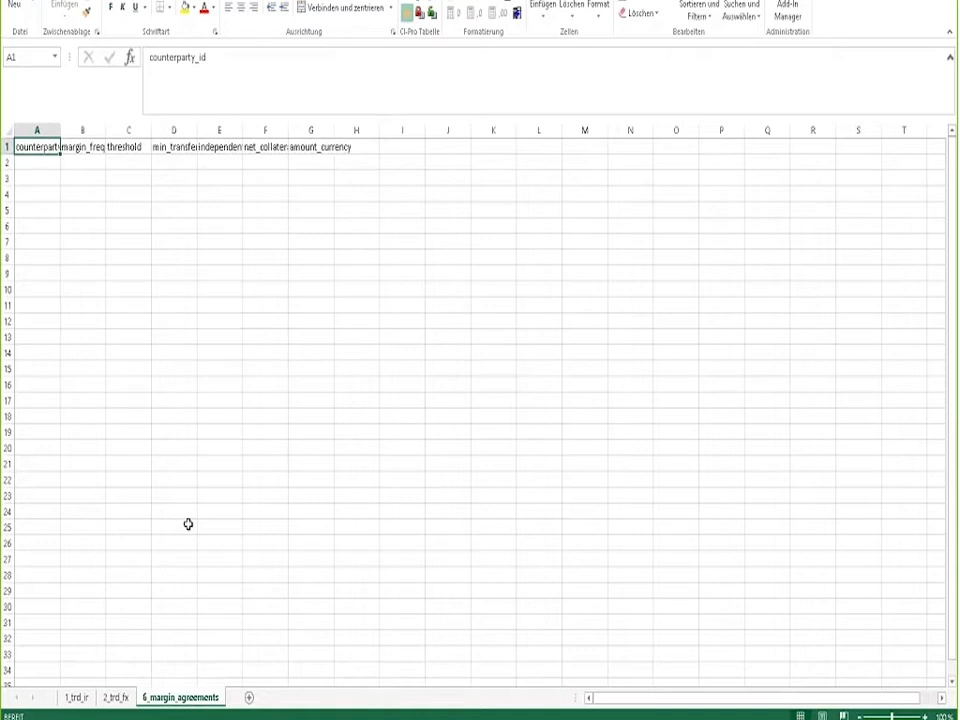
mouse_move(180, 530)
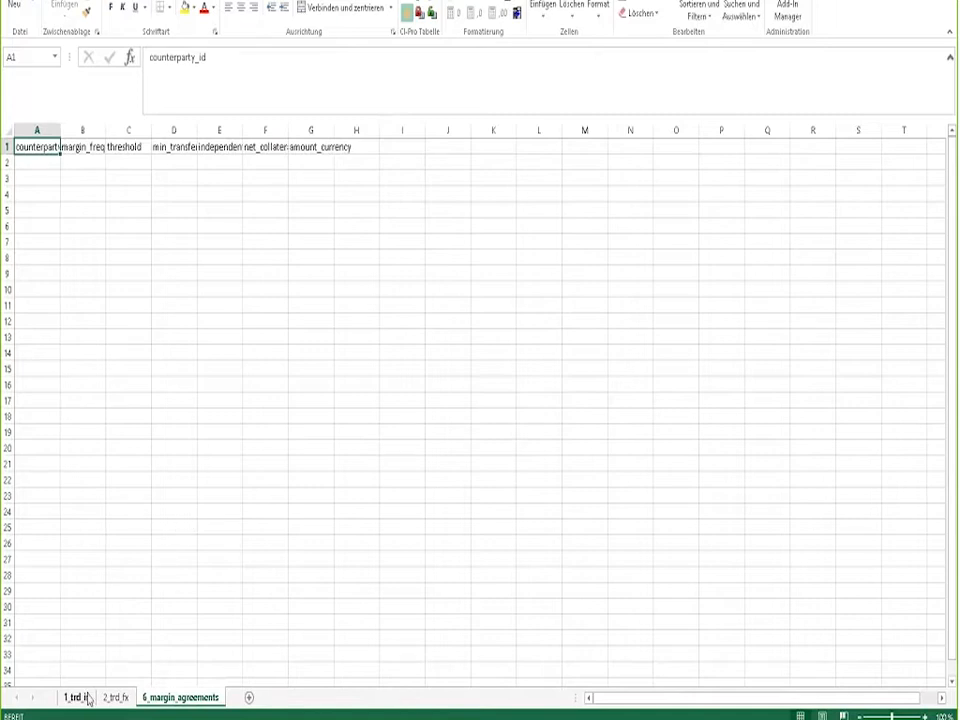
Switch to Access, launch the frm_start form and tick the IR and FX calculation options
click(74, 696)
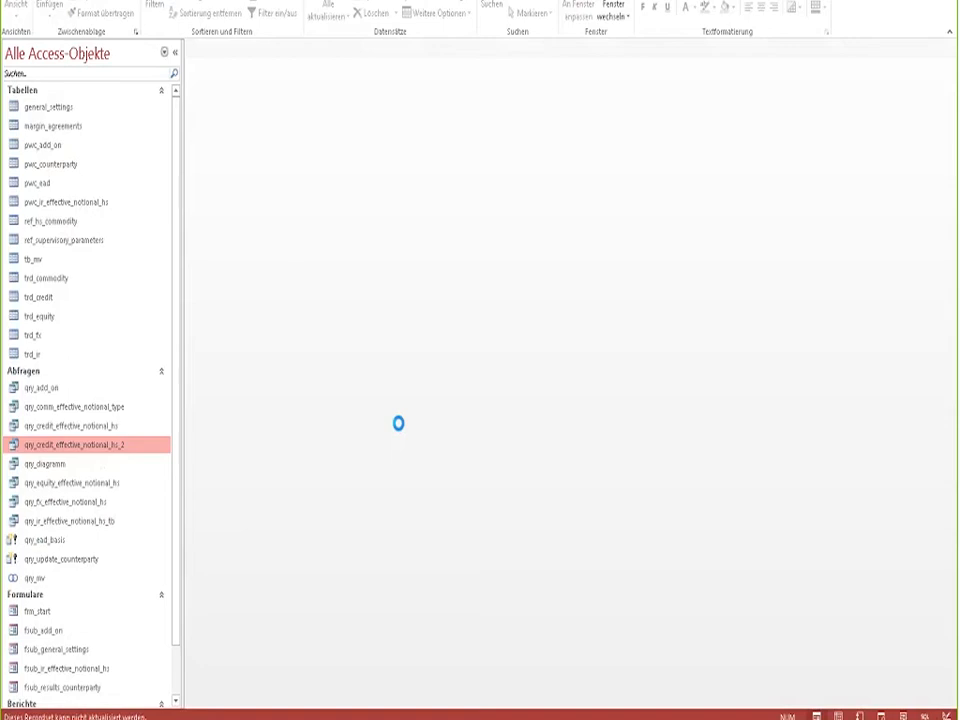
double_click(38, 612)
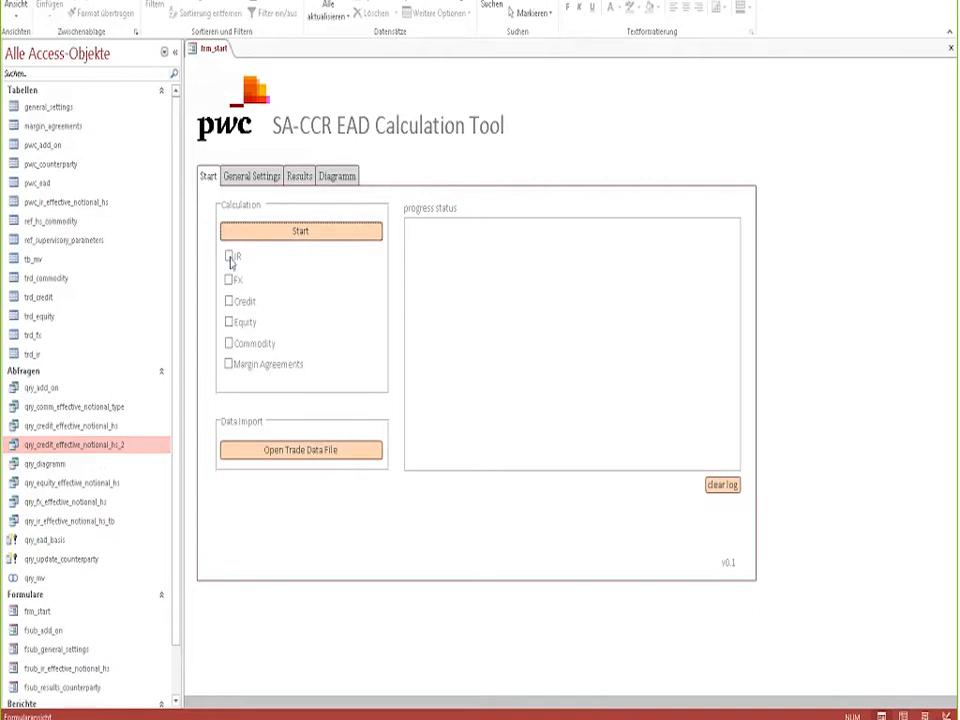
click(228, 258)
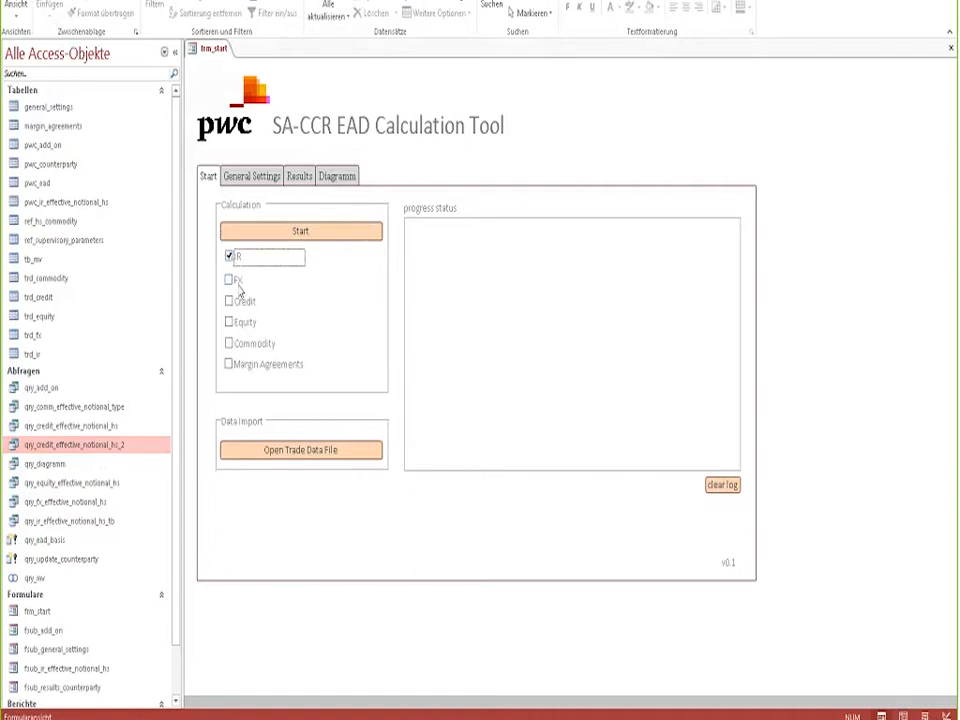
click(228, 280)
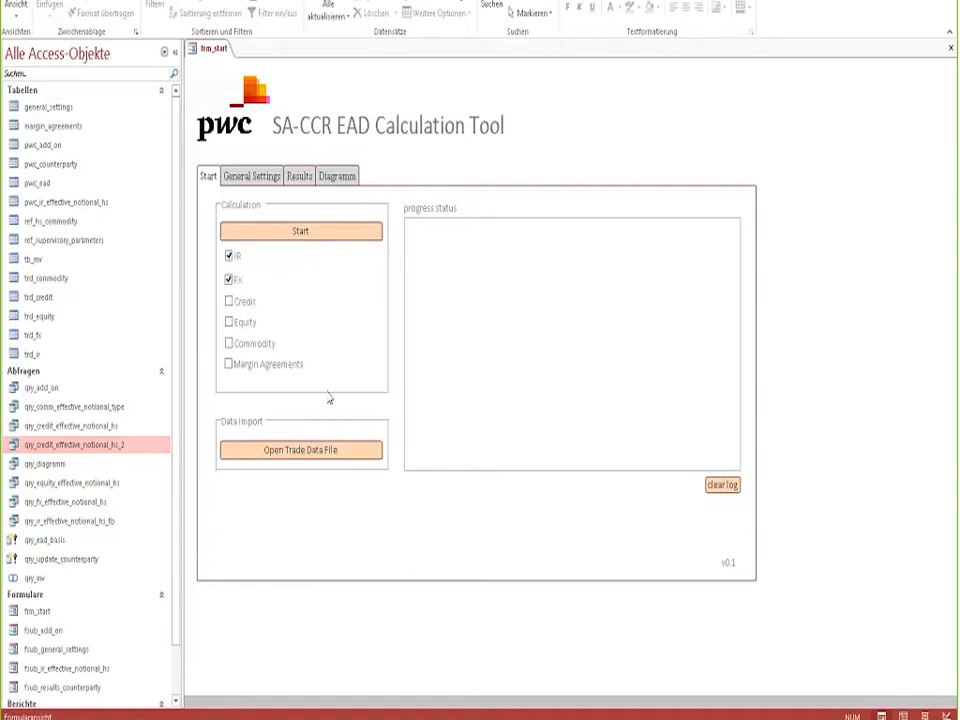
mouse_move(344, 548)
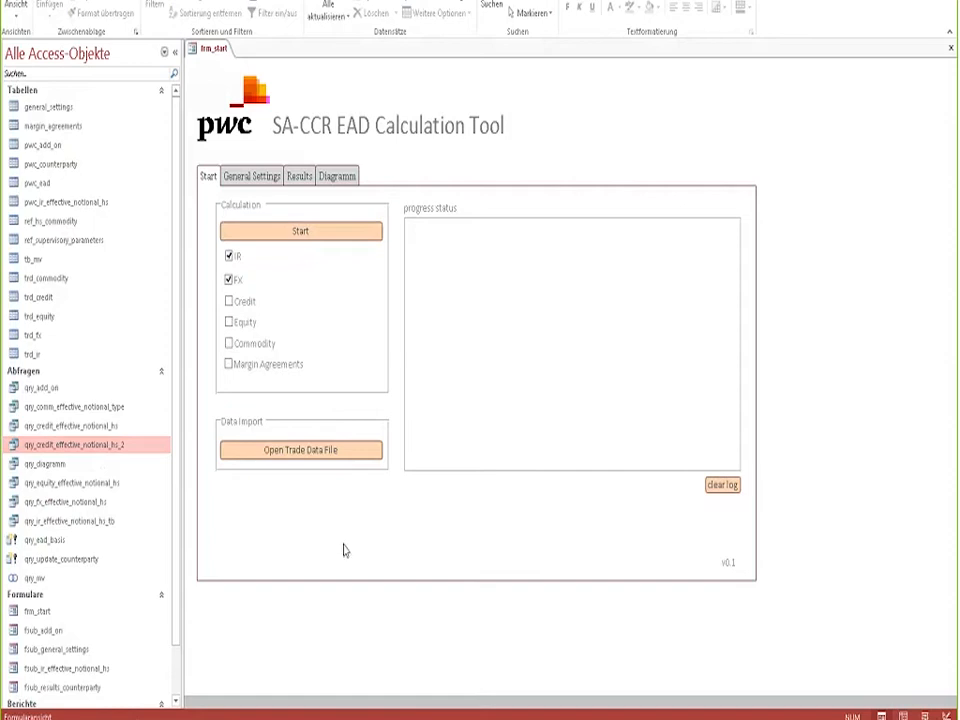
mouse_move(332, 500)
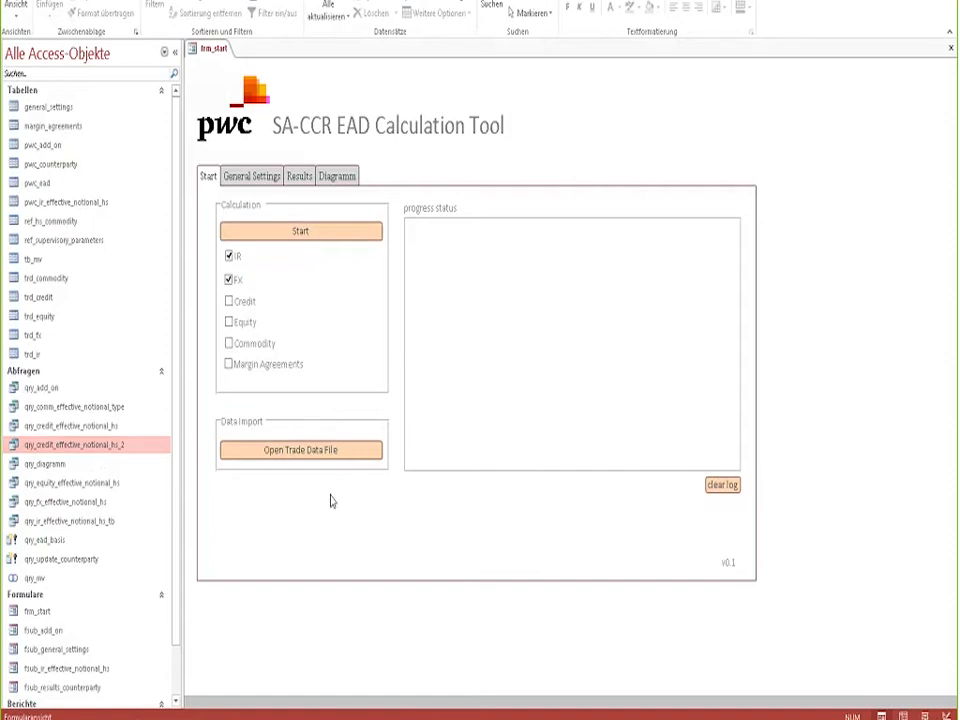
Import the trade data workbook and show the EAD results with asset class add-ons per counterparty
click(300, 448)
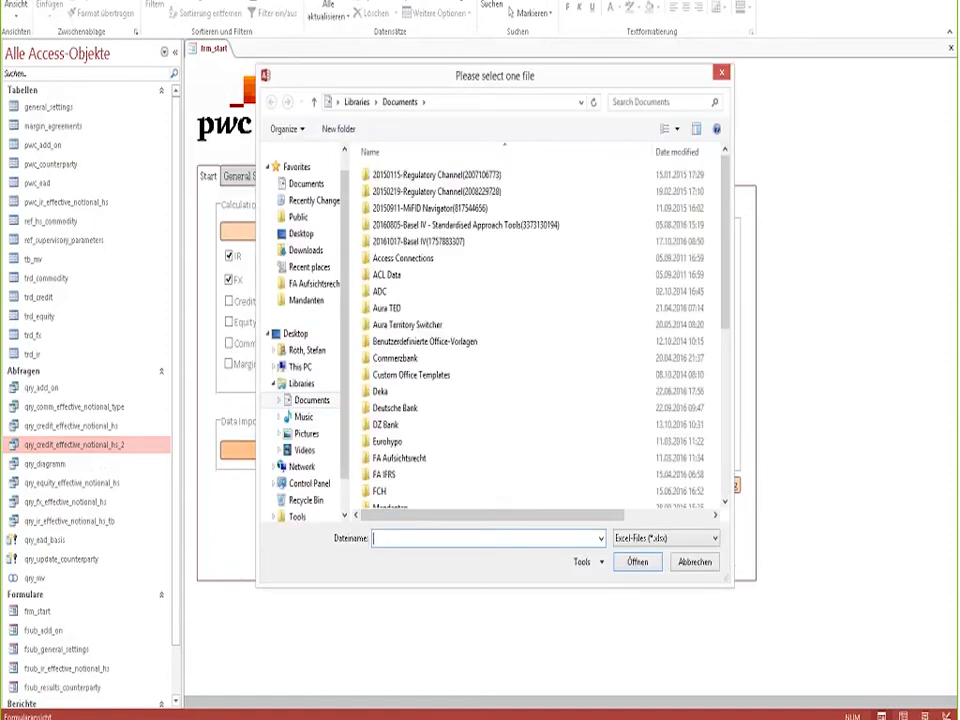
click(694, 560)
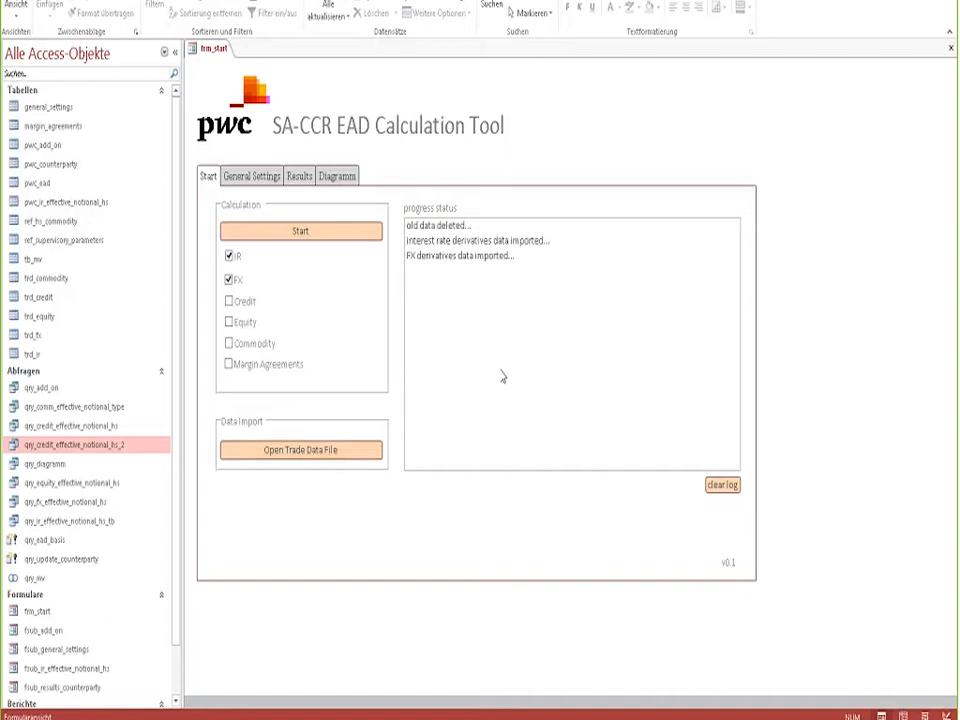
mouse_move(392, 386)
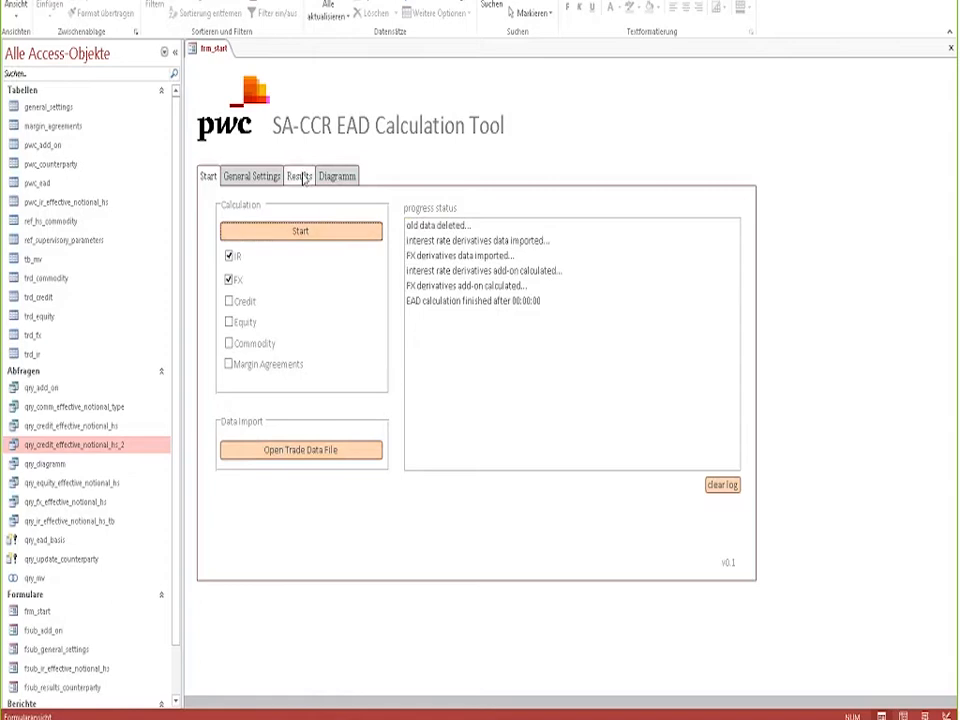
click(300, 176)
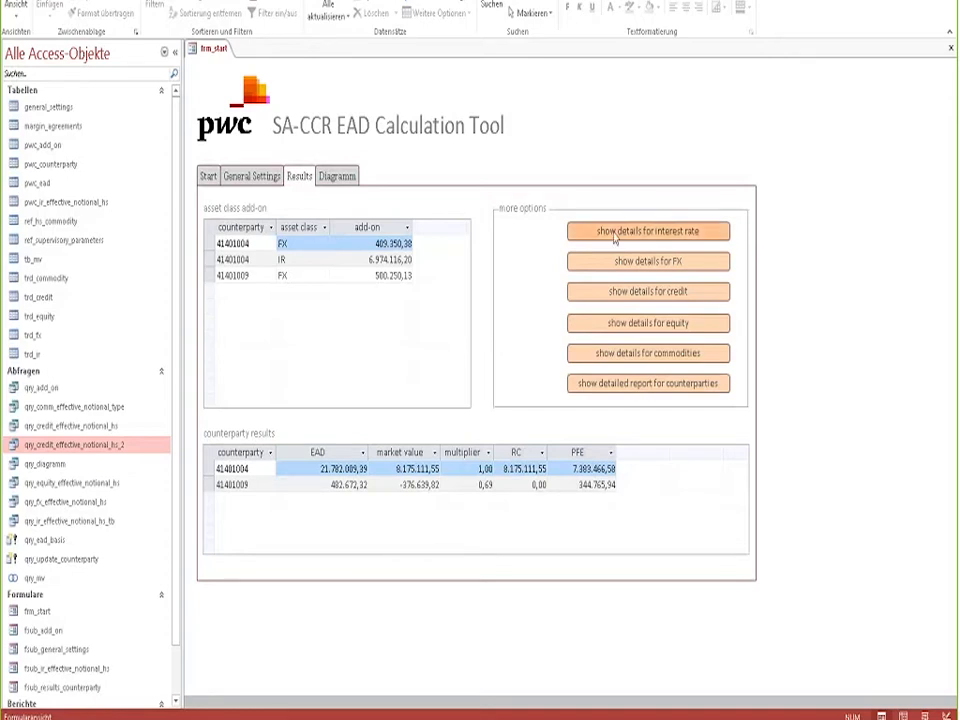
Inspect the tbl_ir datasheet's two swap trades, including market values and supervisory fields
click(648, 232)
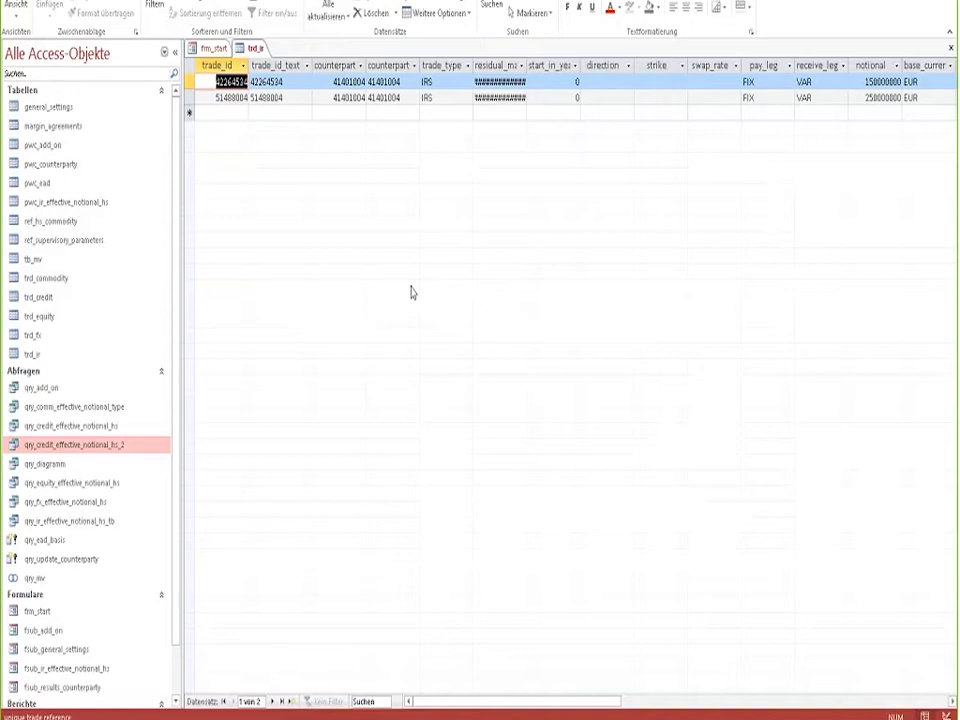
click(388, 80)
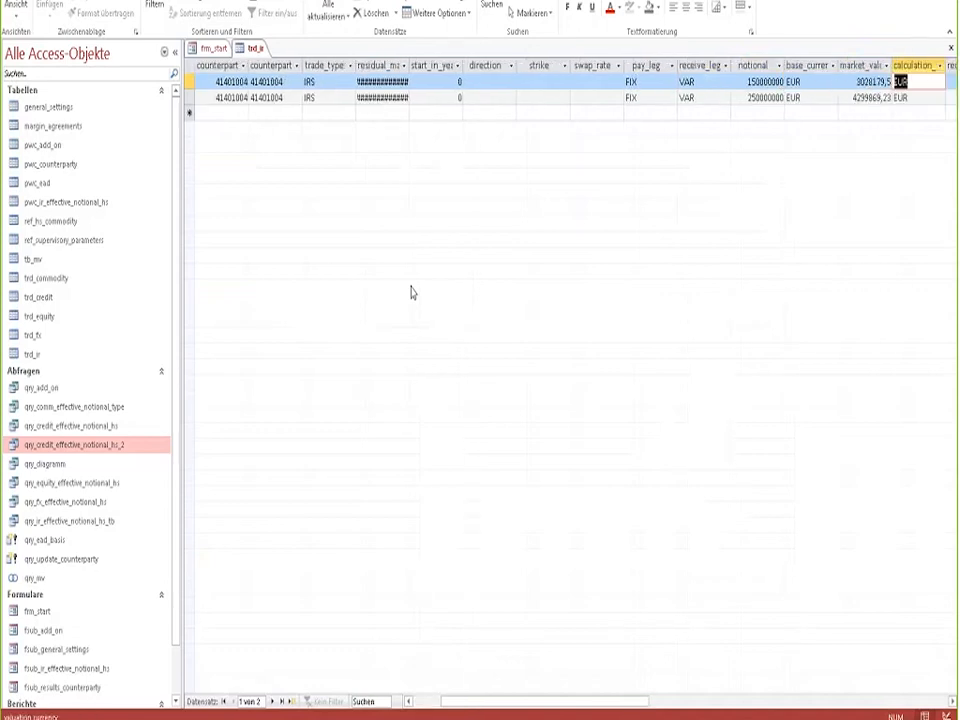
scroll(right, 3)
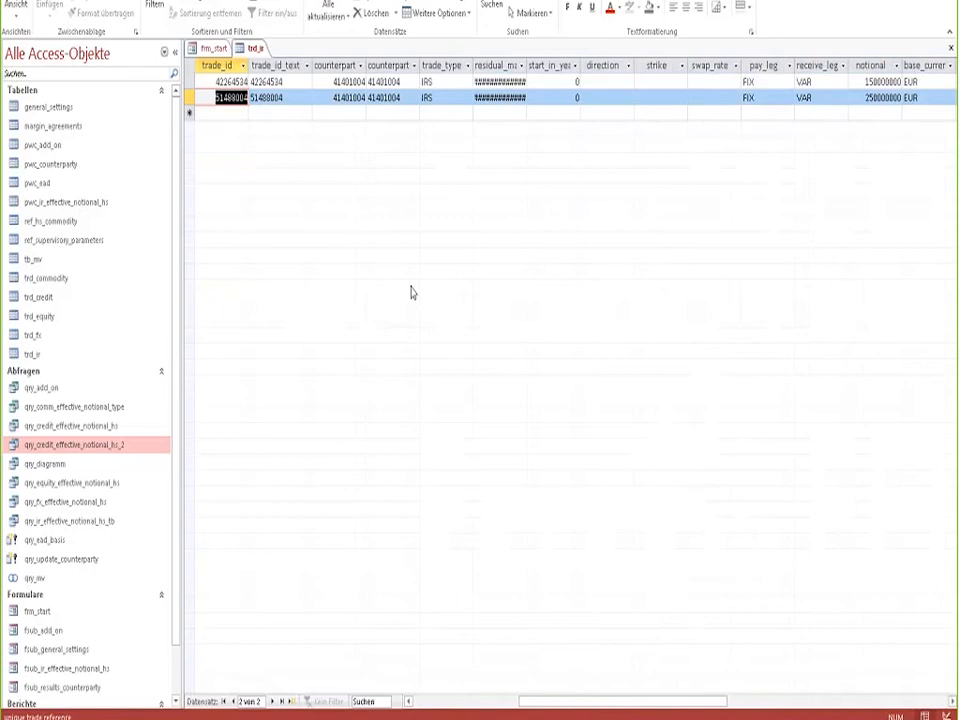
scroll(right, 3)
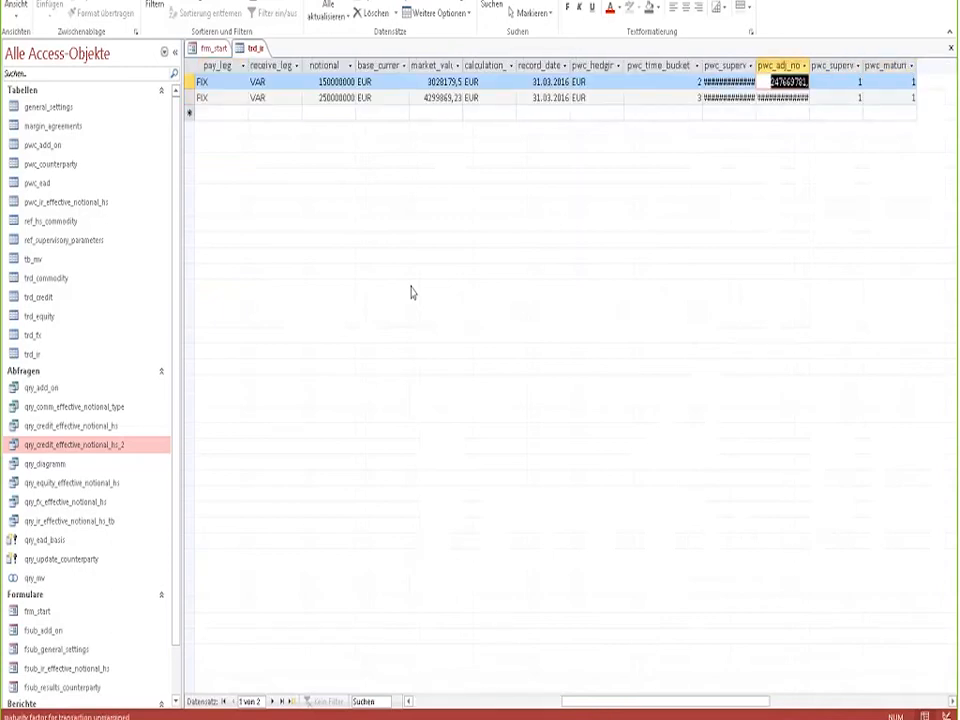
click(728, 80)
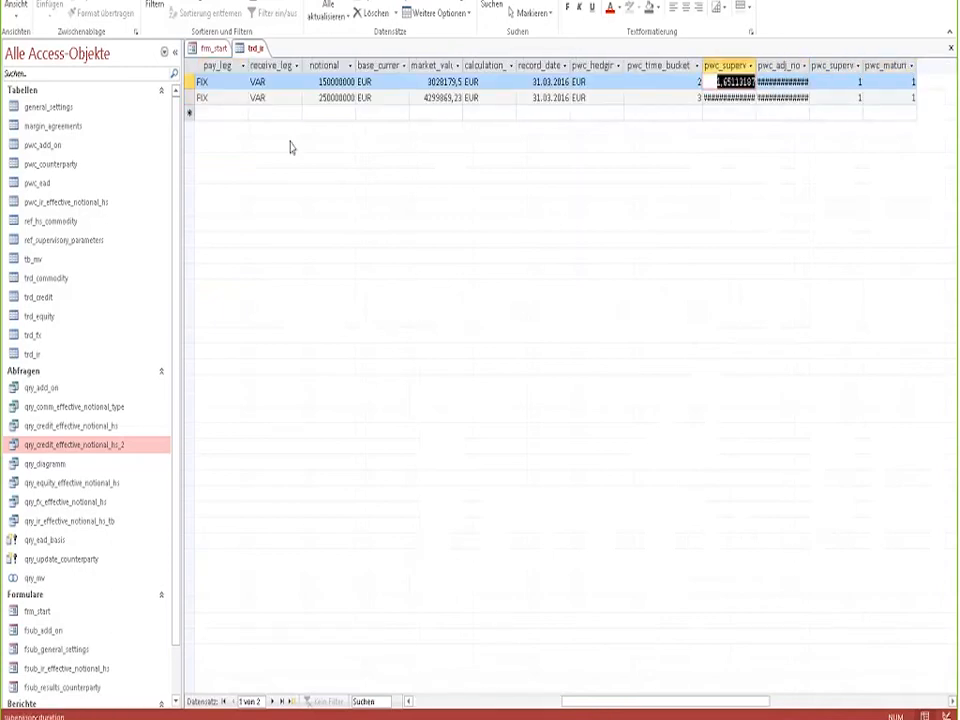
click(212, 48)
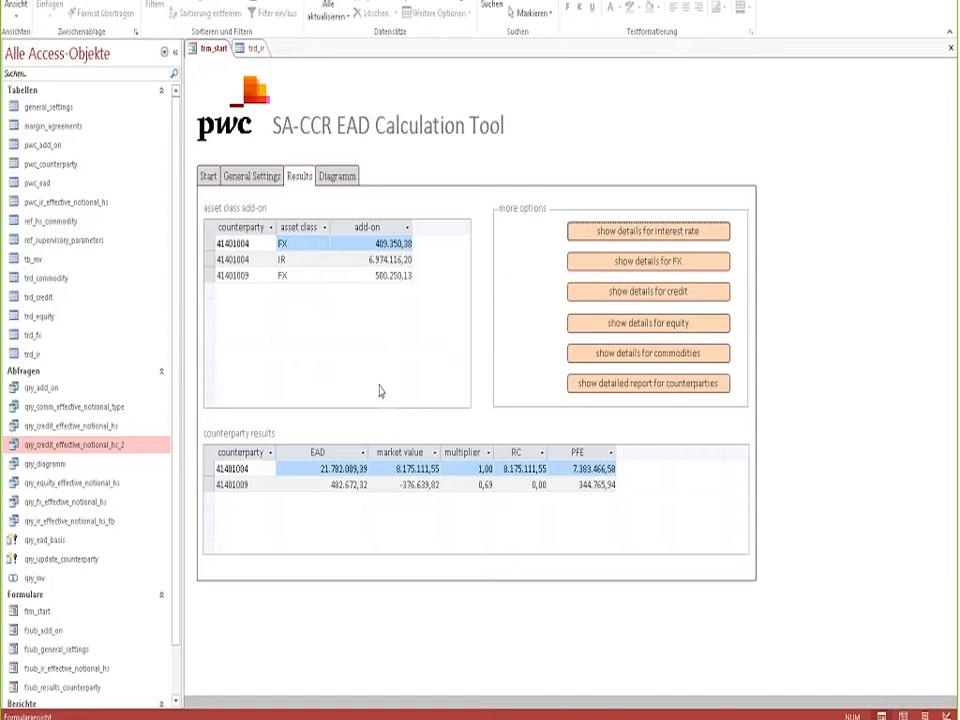
mouse_move(360, 394)
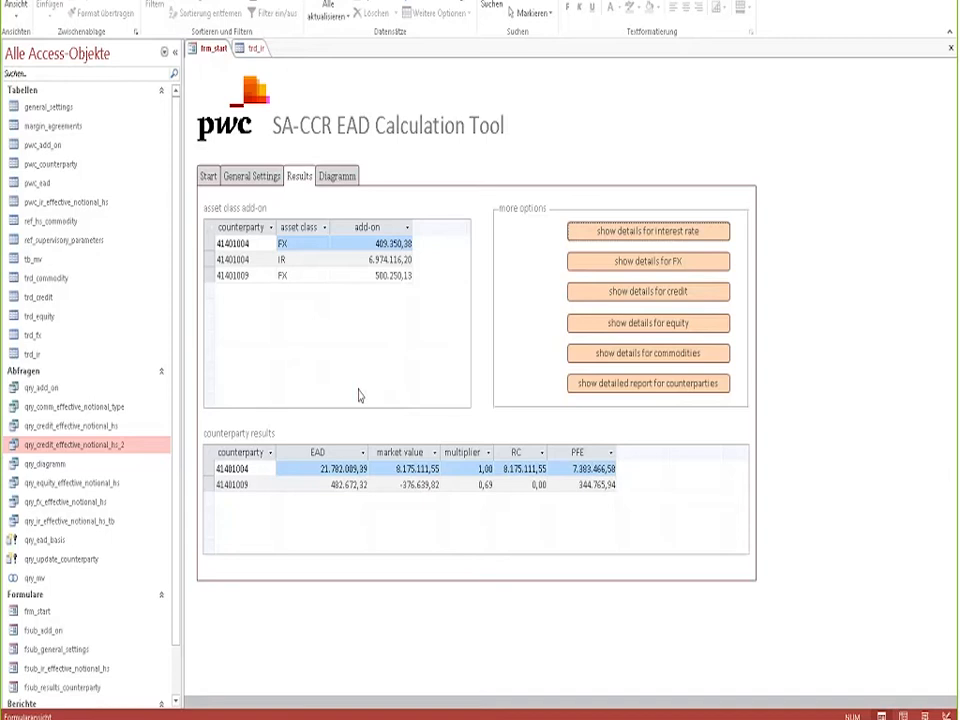
mouse_move(352, 332)
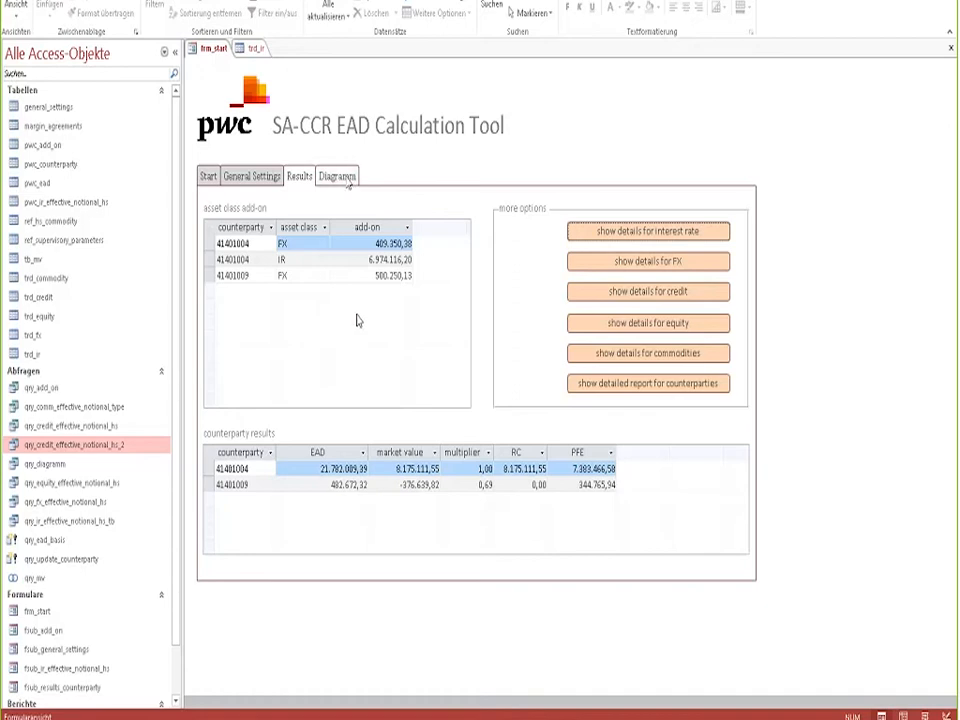
Show the Diagrams view with the EAD pie chart split between the two counterparties
click(336, 176)
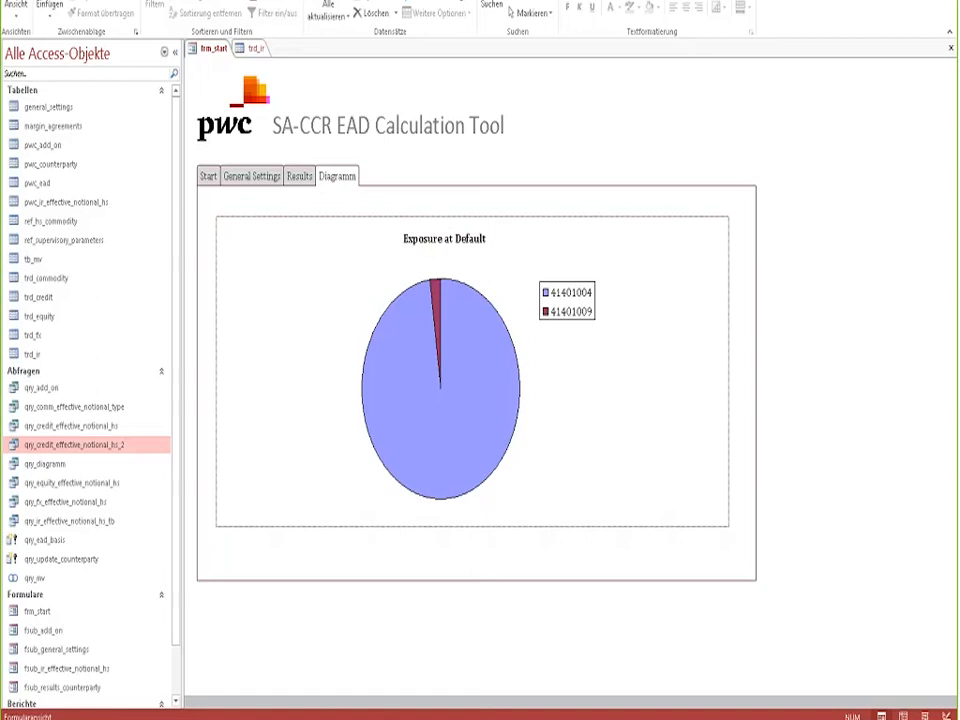
Return to Results, then display General Settings listing alpha 1,4 and floor 0,05
click(300, 176)
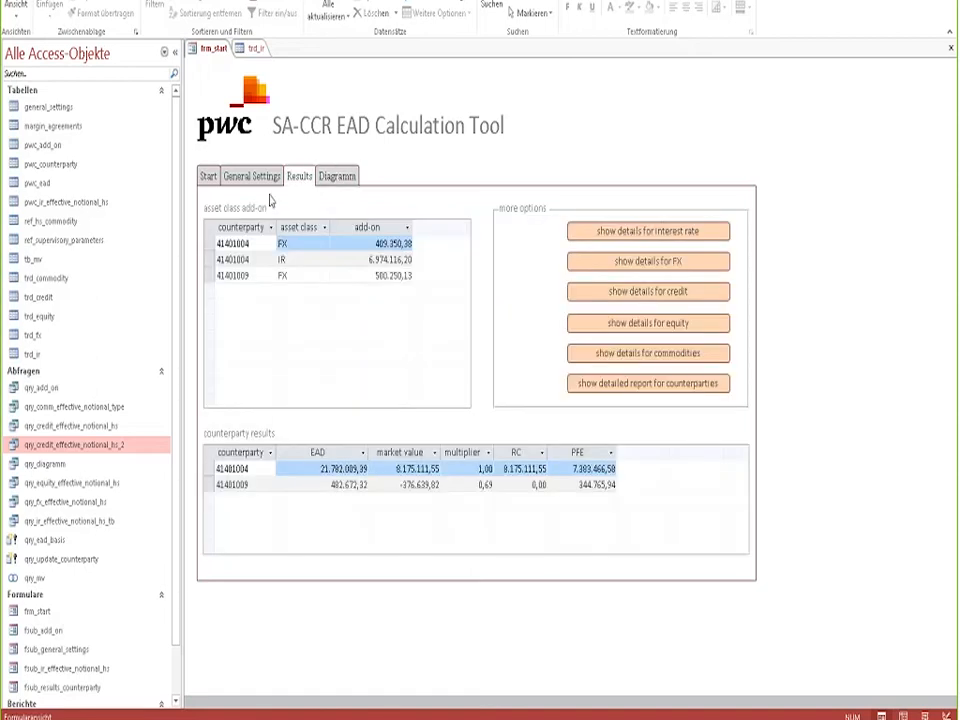
mouse_move(252, 176)
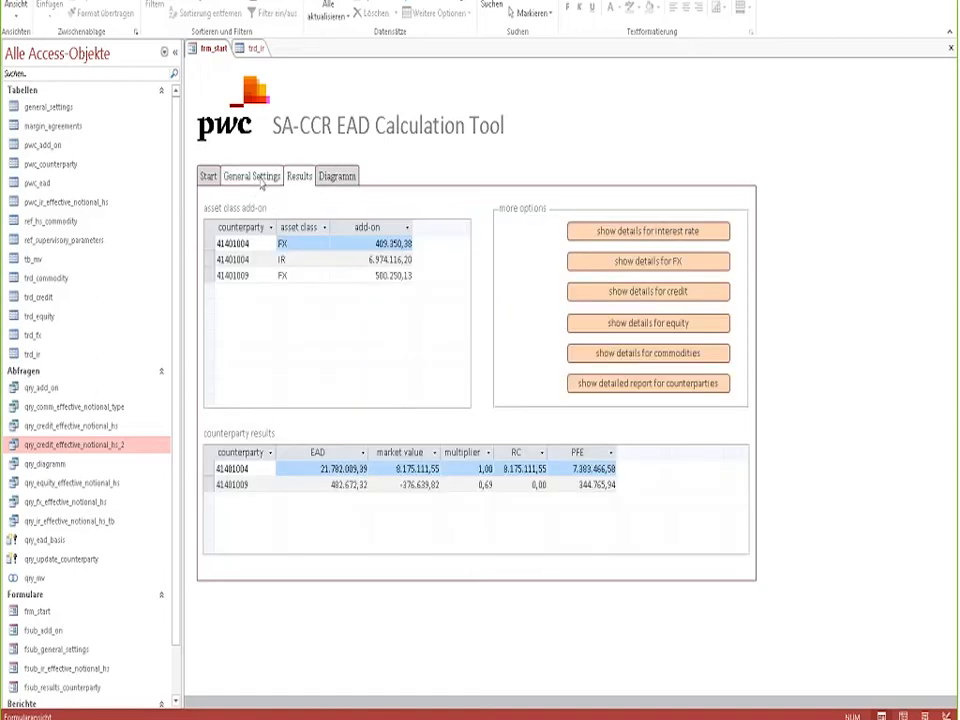
click(252, 176)
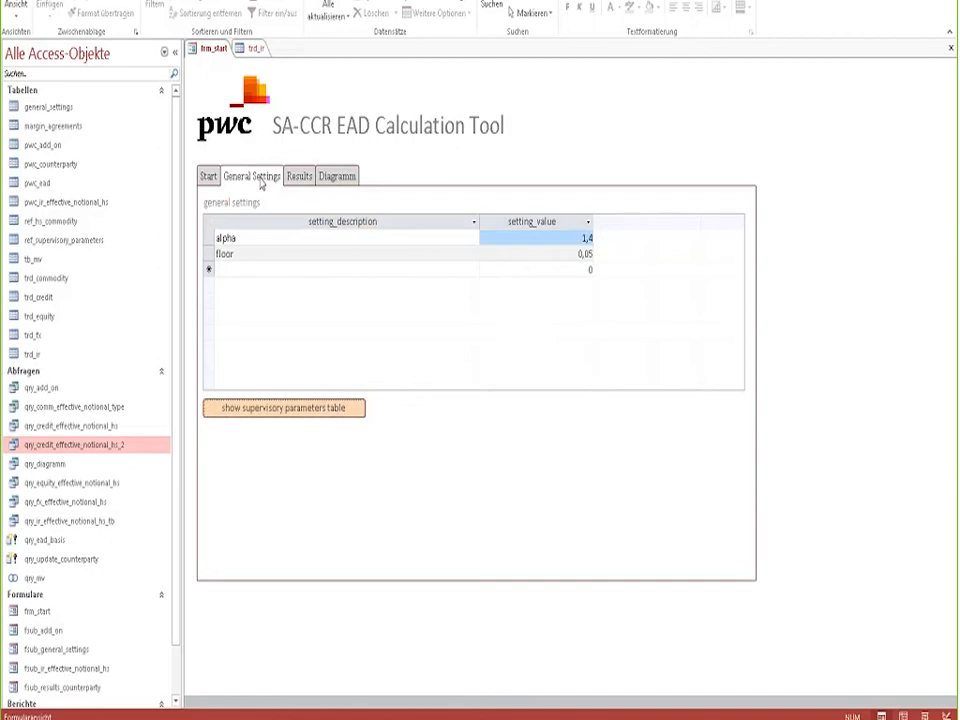
mouse_move(412, 188)
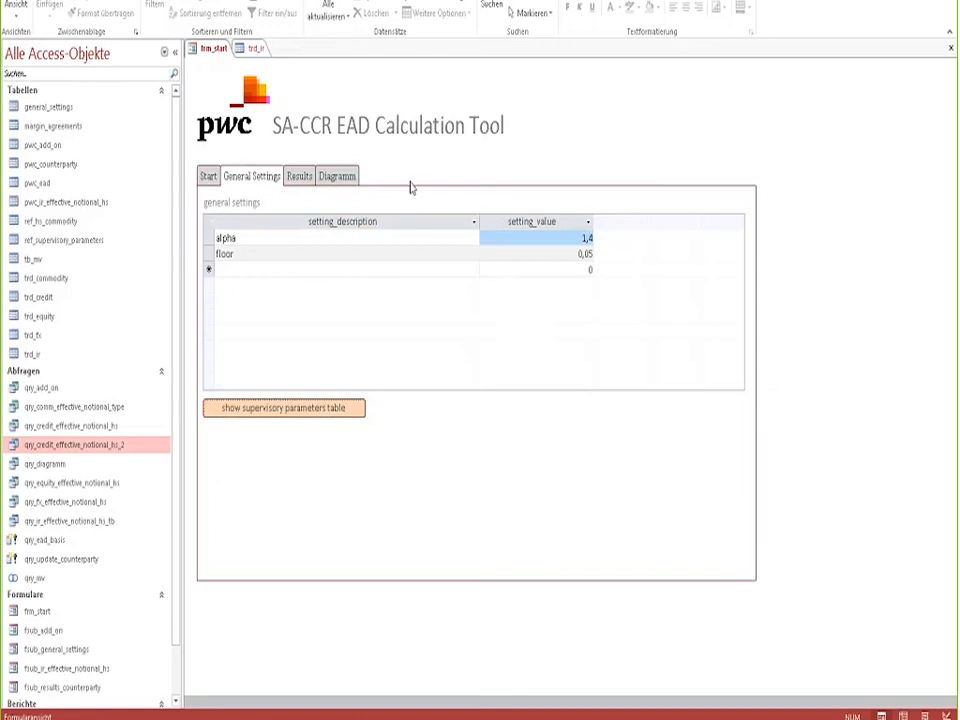
mouse_move(428, 168)
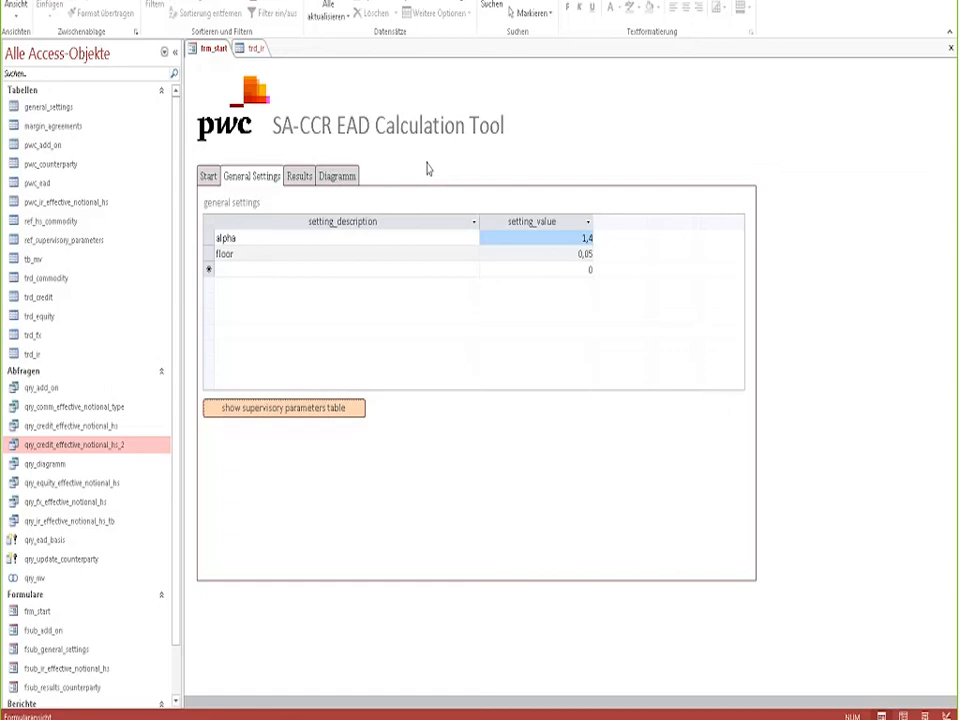
mouse_move(420, 180)
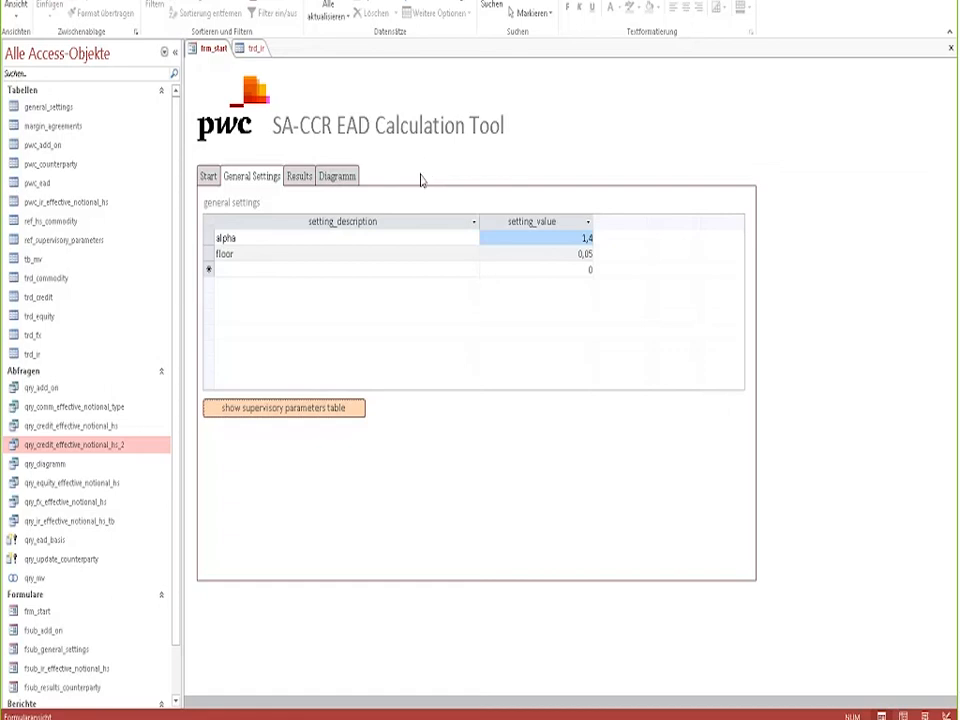